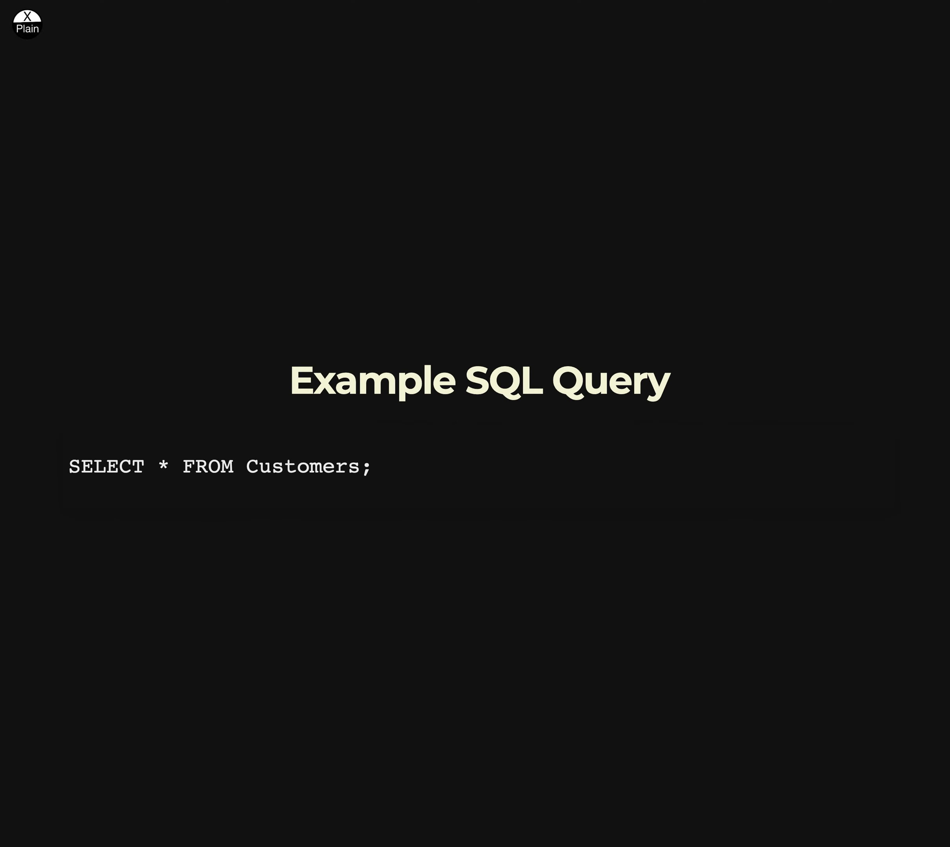
# Advance from the example SQL query slide to the slide listing Quel, Datalog and Query By Example.
pyautogui.press('Right')
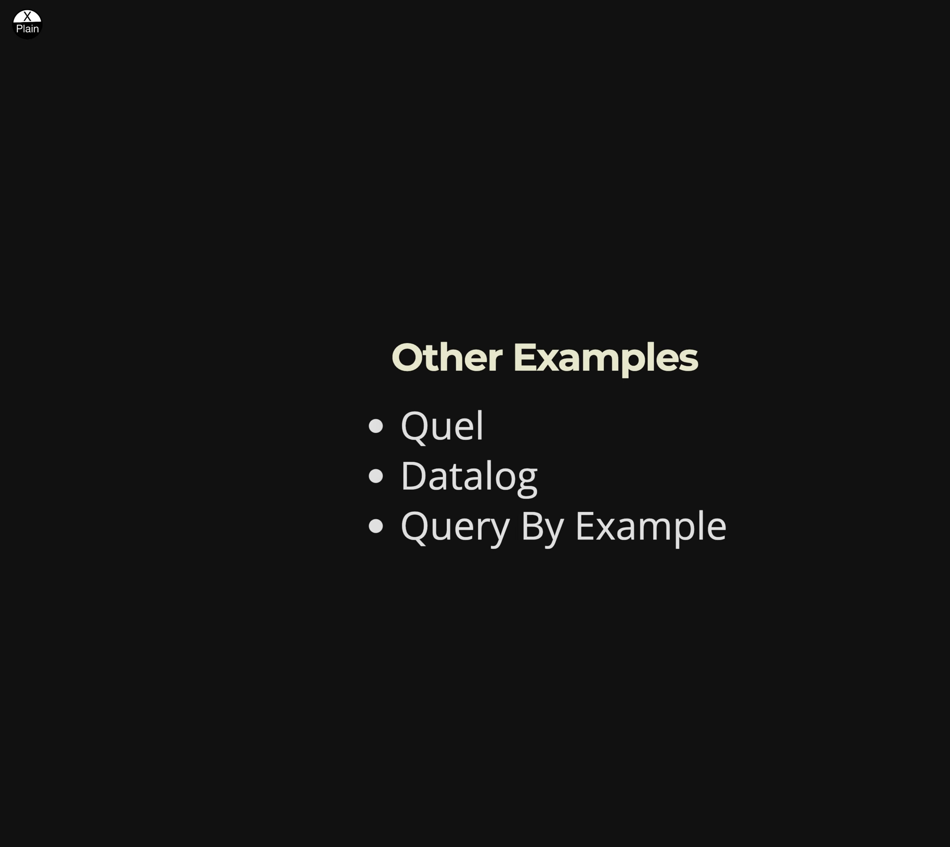